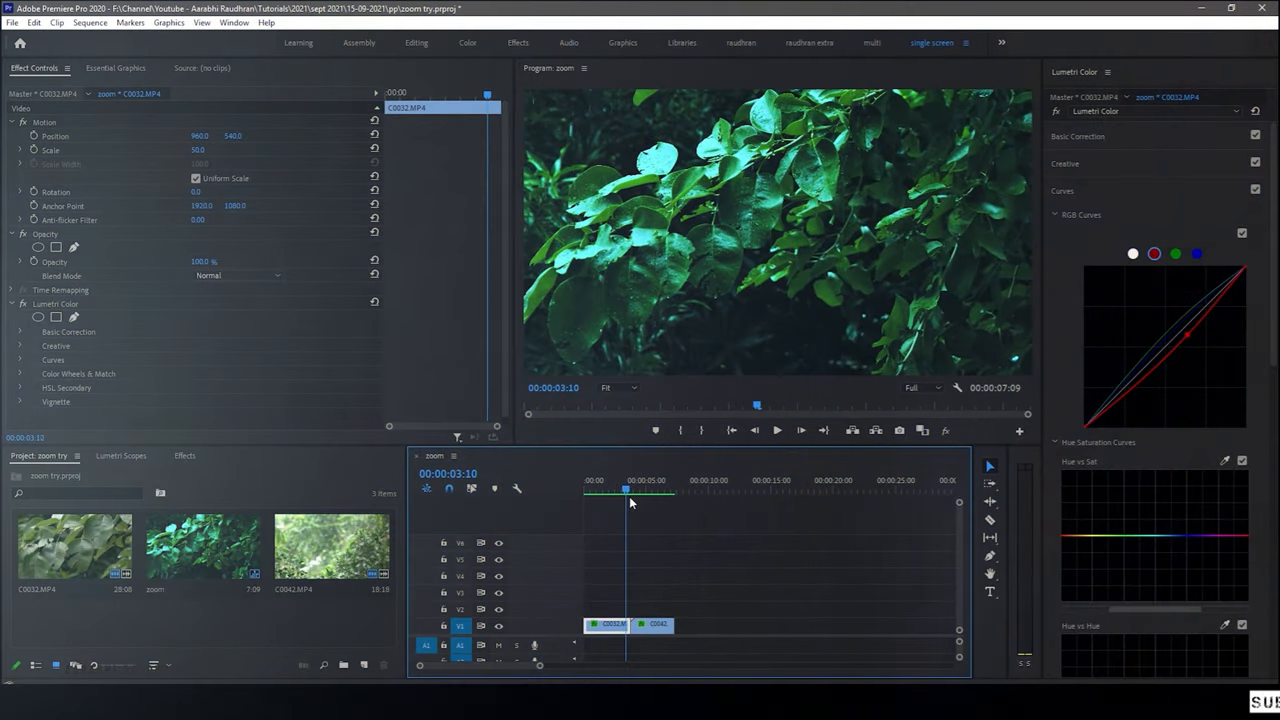
Step: Cut the end of C0032 and lift that piece onto track V2
{"action": "left_click", "coordinate": [650, 490]}
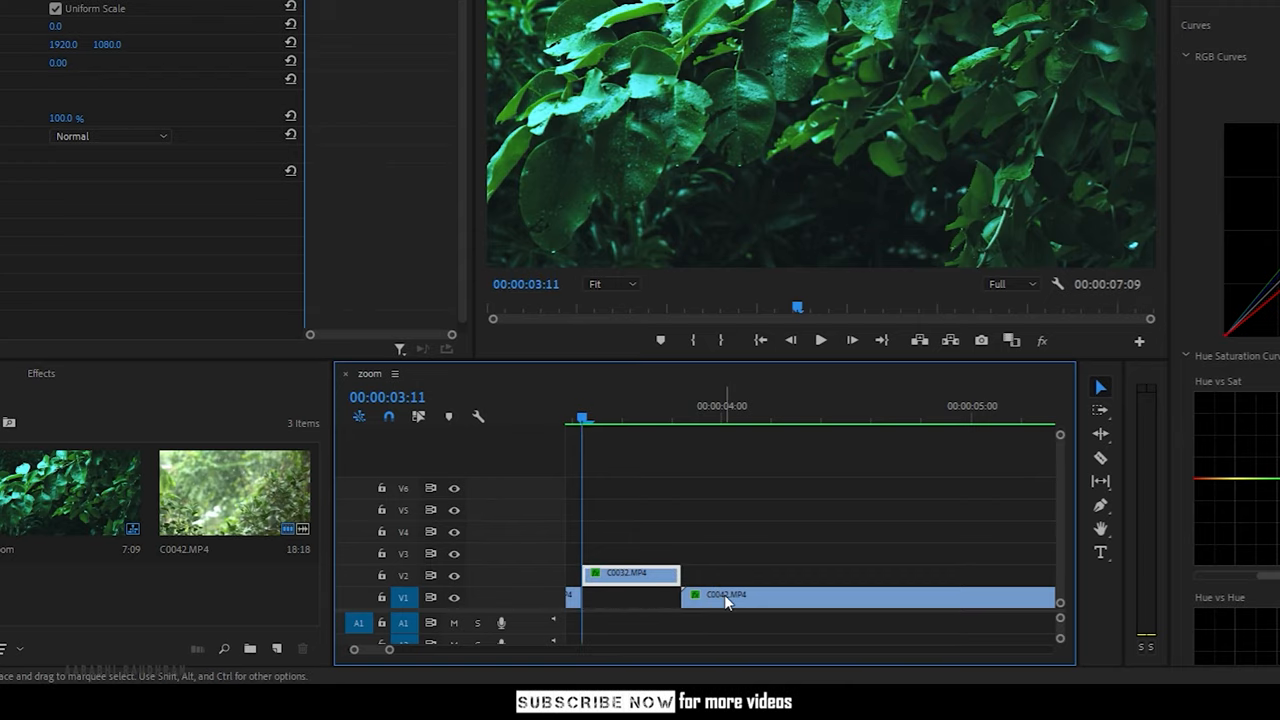
Step: Slide the C0042 clip left on V1 to close the gap under the V2 piece
{"action": "left_click_drag", "start_coordinate": [728, 600], "coordinate": [660, 600]}
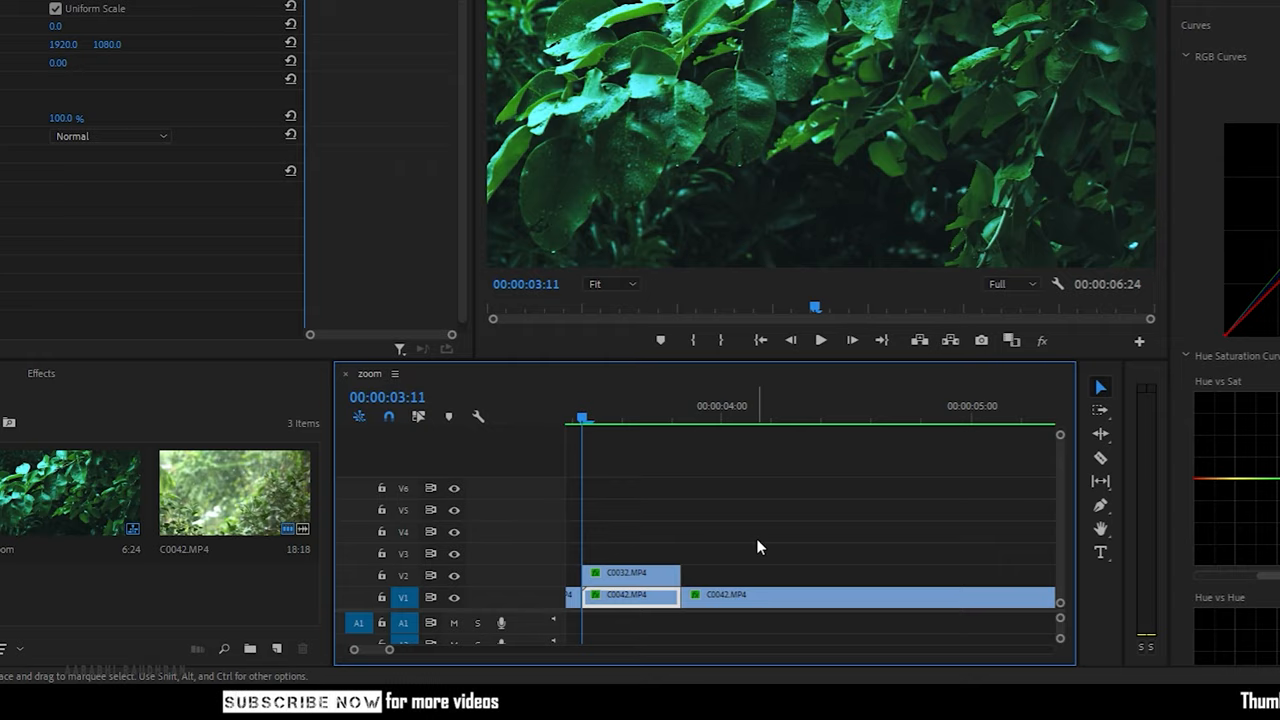
Step: Nest the upper C0032 piece as 'a' and the lower C0042 piece as 'b'
{"action": "right_click", "coordinate": [625, 595]}
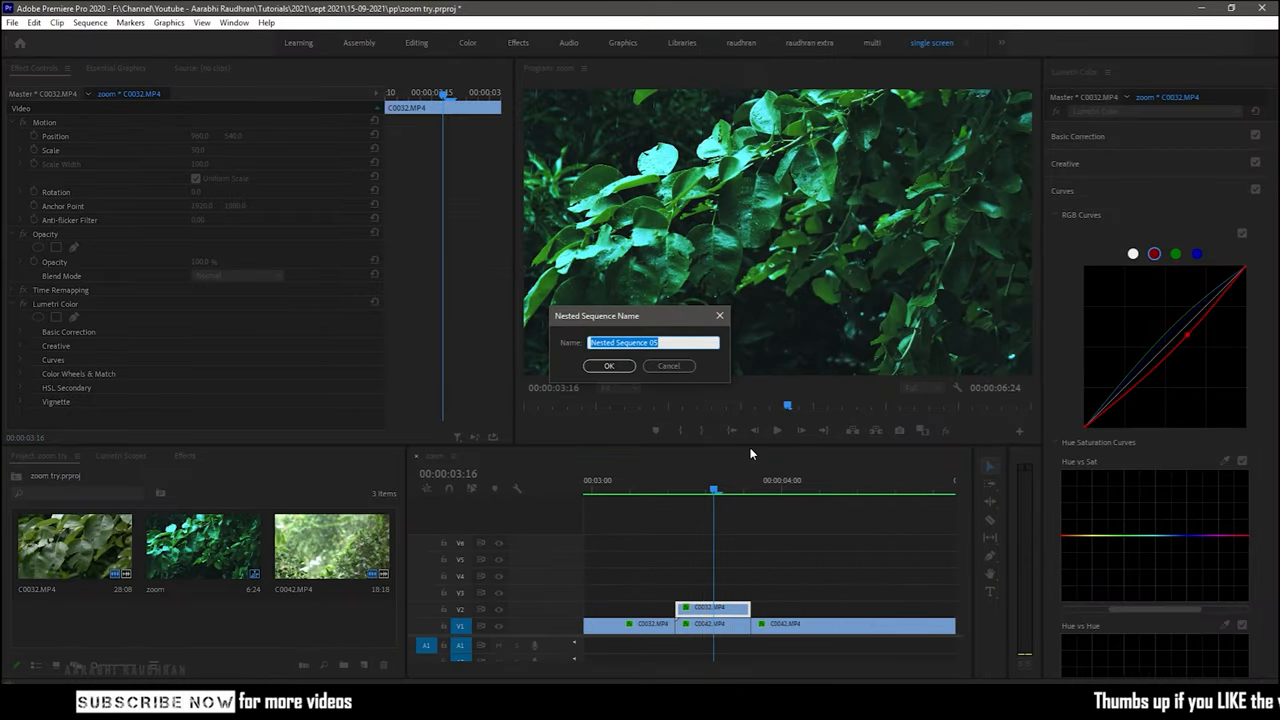
{"action": "left_click", "coordinate": [609, 365]}
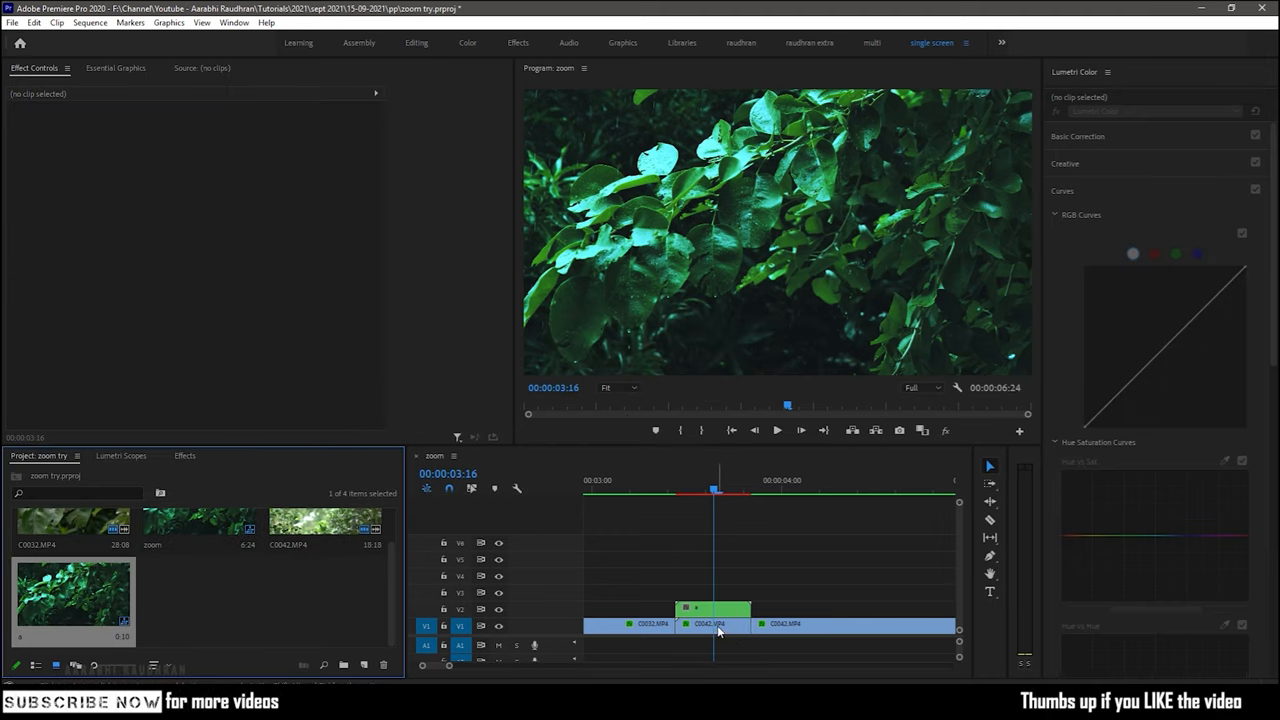
{"action": "left_click", "coordinate": [712, 623]}
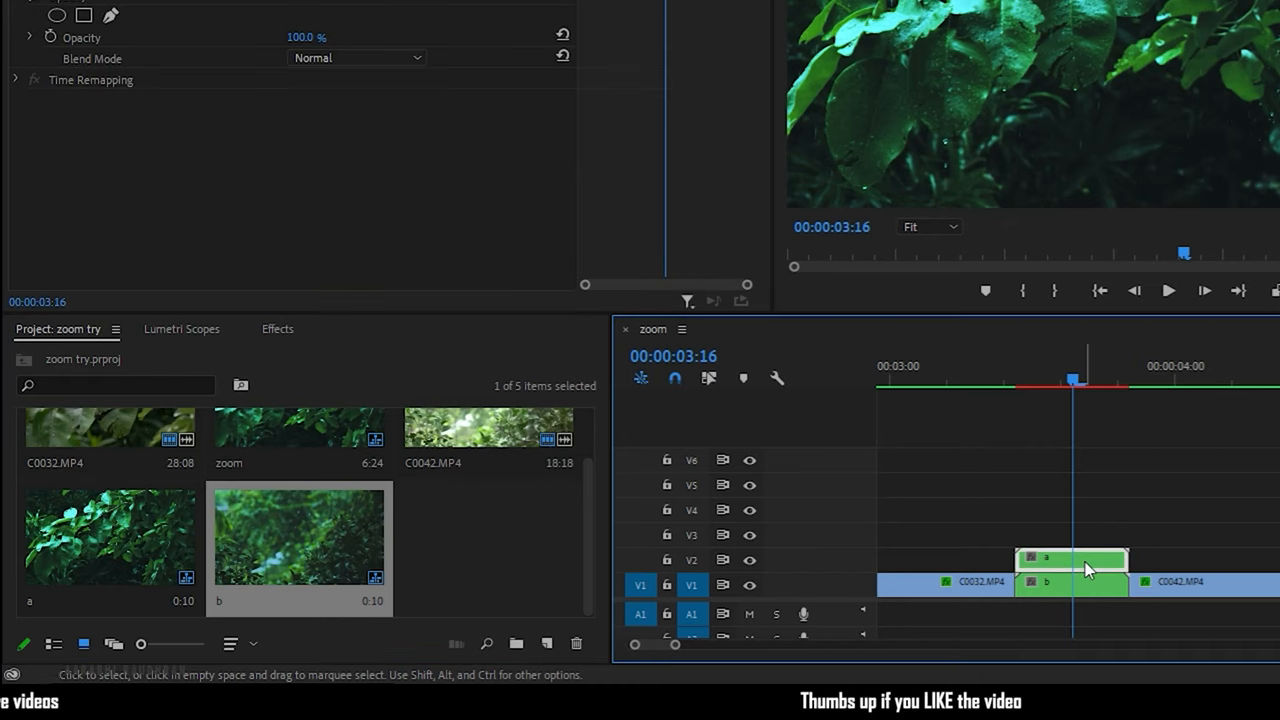
Step: Search the Effects panel for 'tra' to apply Distort > Transform to nested clip b
{"action": "left_click", "coordinate": [278, 329]}
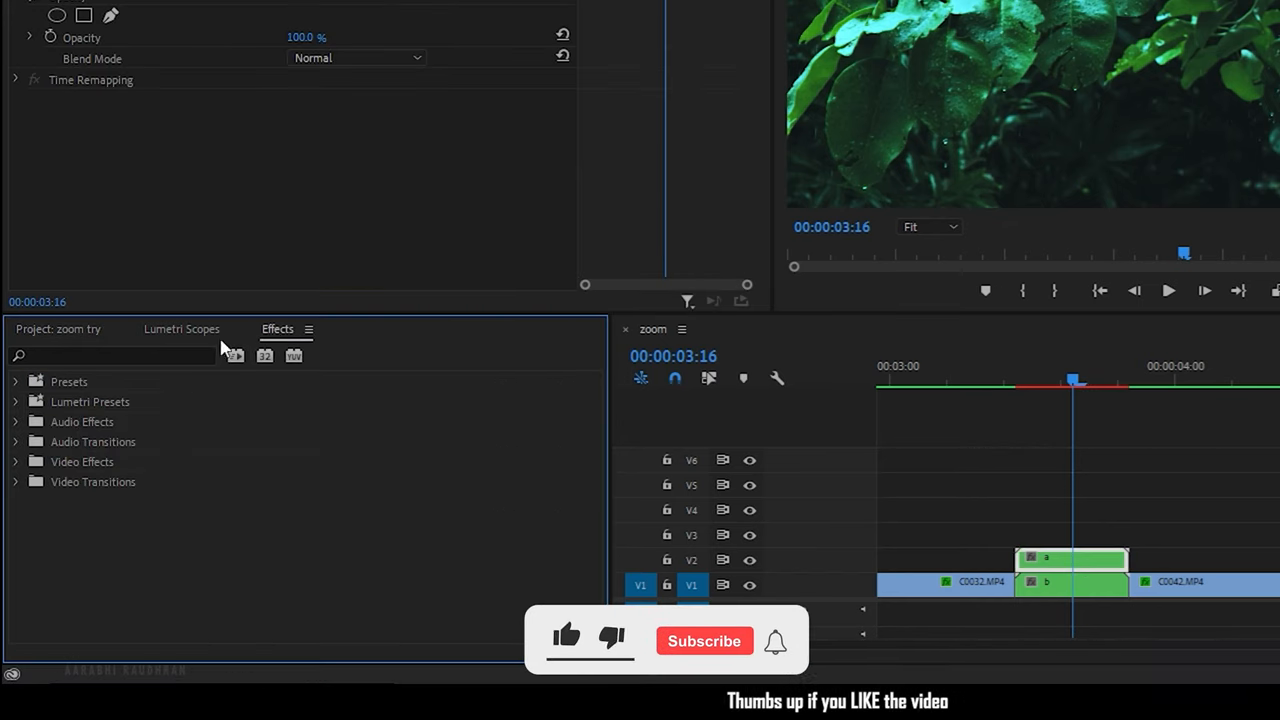
{"action": "type", "text": "transform"}
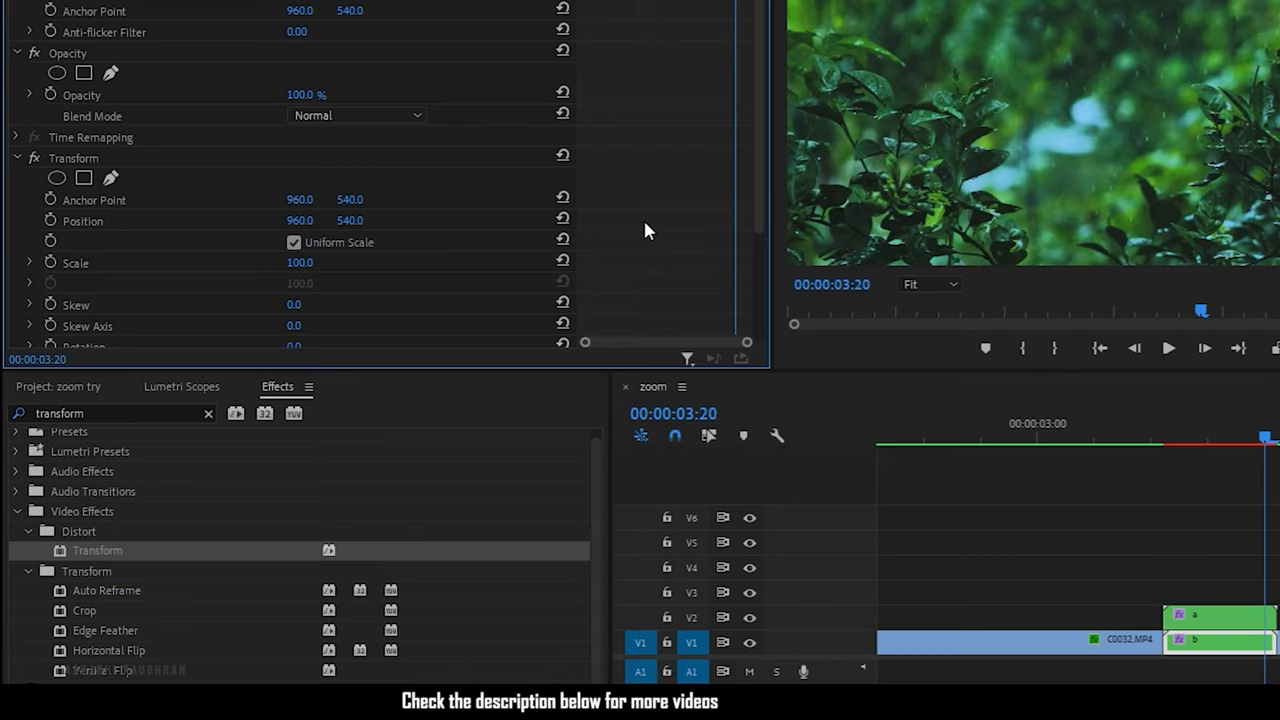
Step: Enable Transform Scale keyframing and set the starting Scale to 1000
{"action": "left_click", "coordinate": [75, 262]}
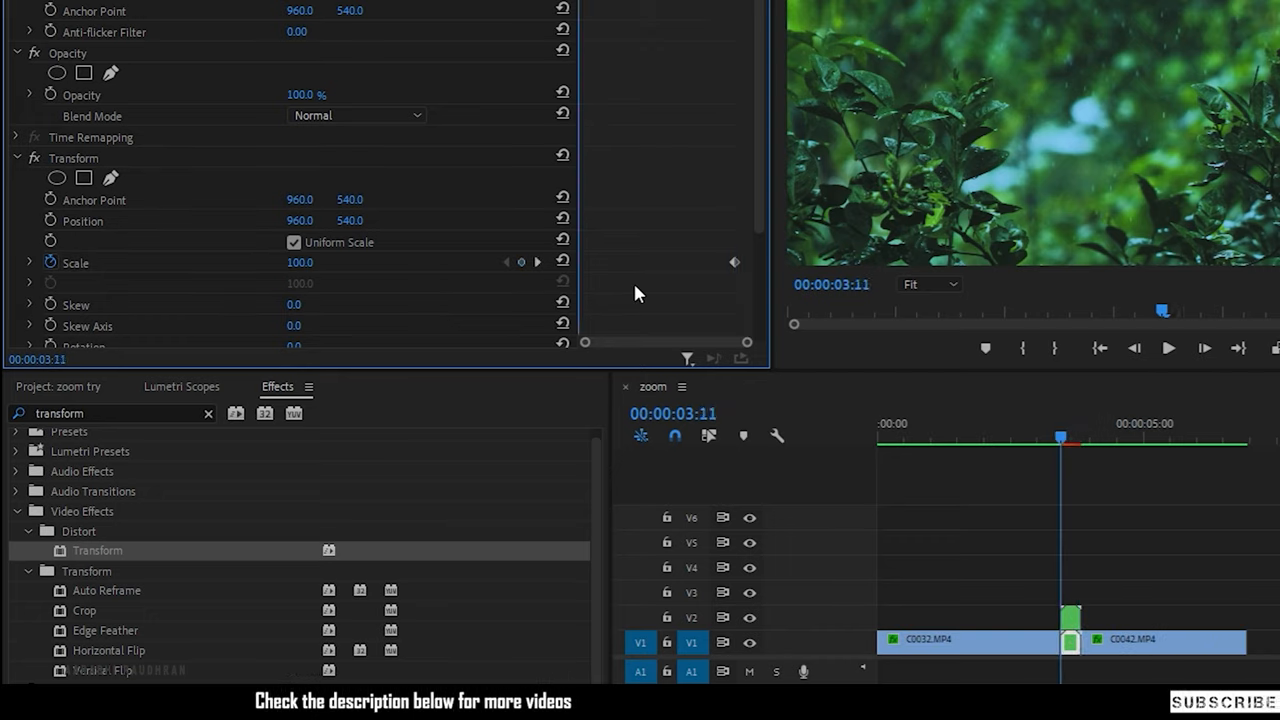
{"action": "double_click", "coordinate": [308, 262]}
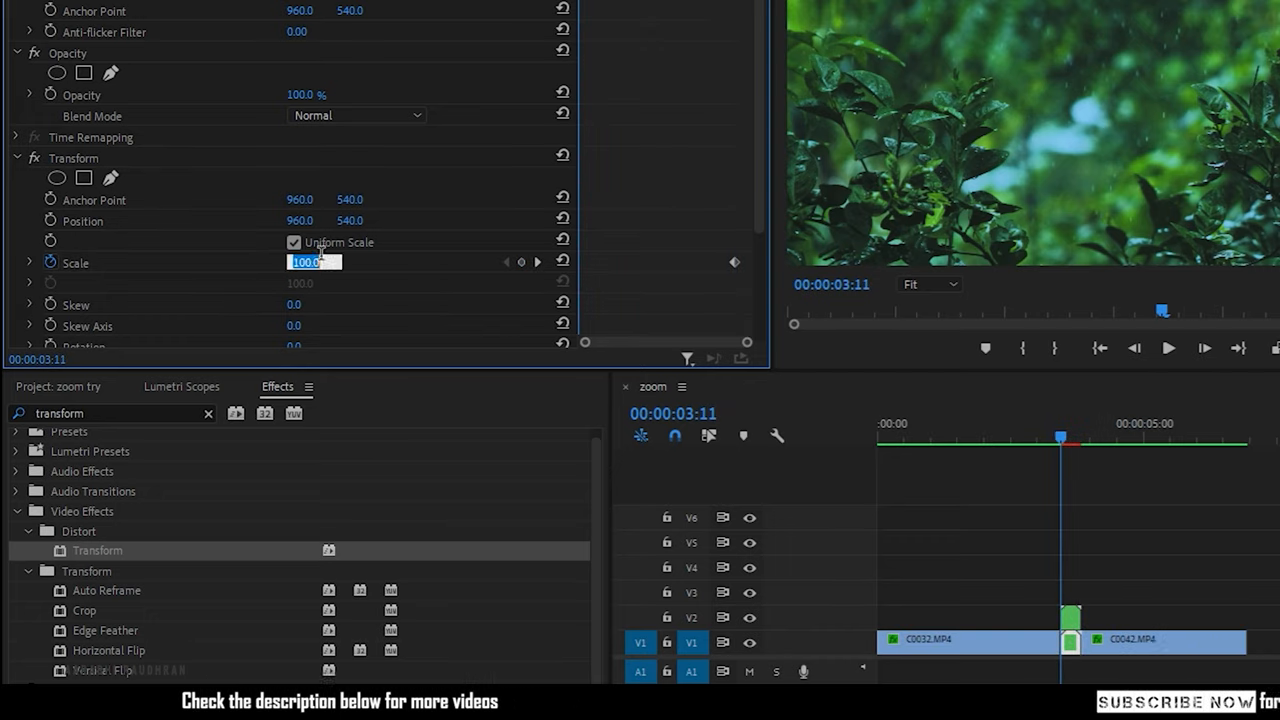
{"action": "type", "text": "1000"}
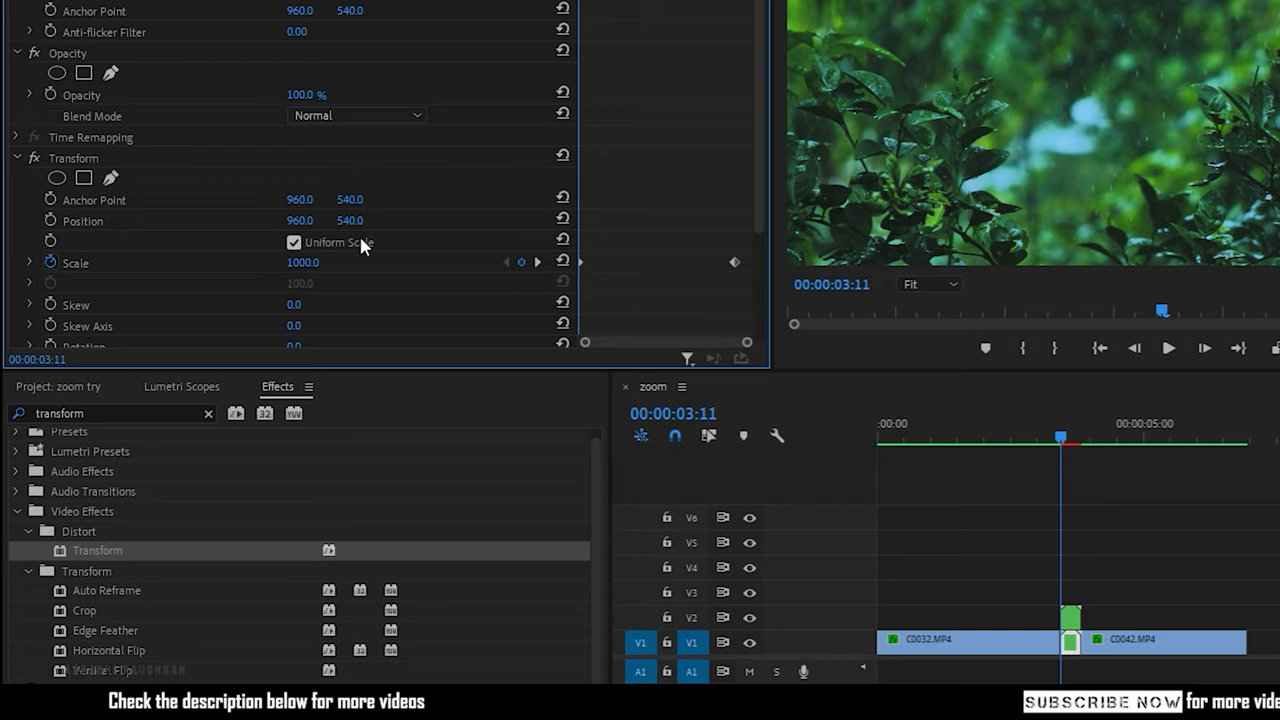
{"action": "scroll", "scroll_direction": "down", "scroll_amount": 3}
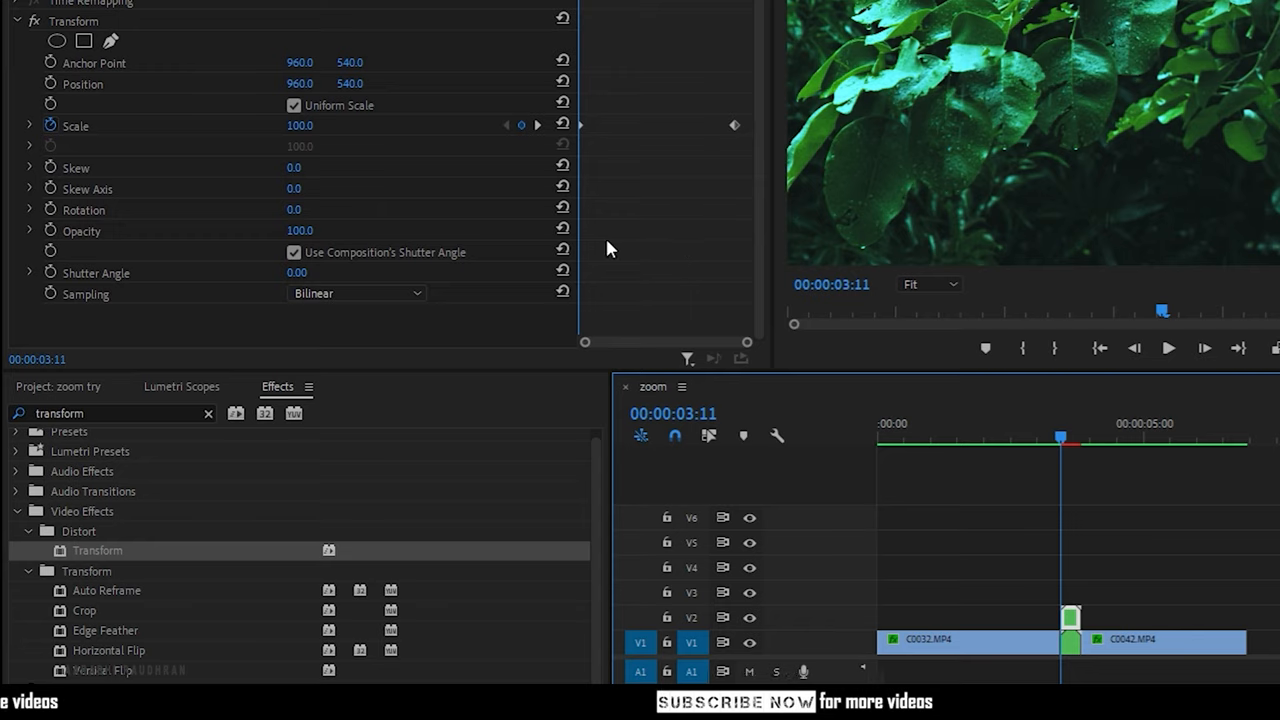
Step: Select both nested clips a and b and run Sequence > Render Selection
{"action": "left_click", "coordinate": [294, 252]}
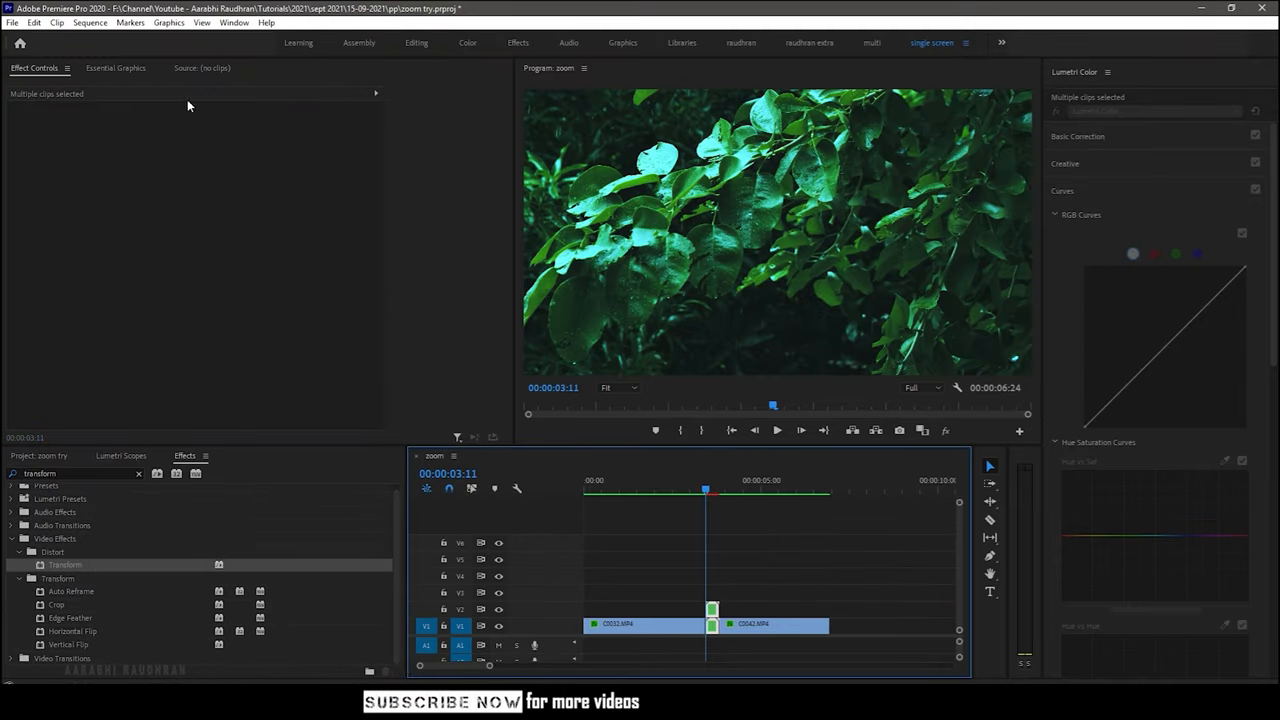
{"action": "left_click", "coordinate": [89, 22]}
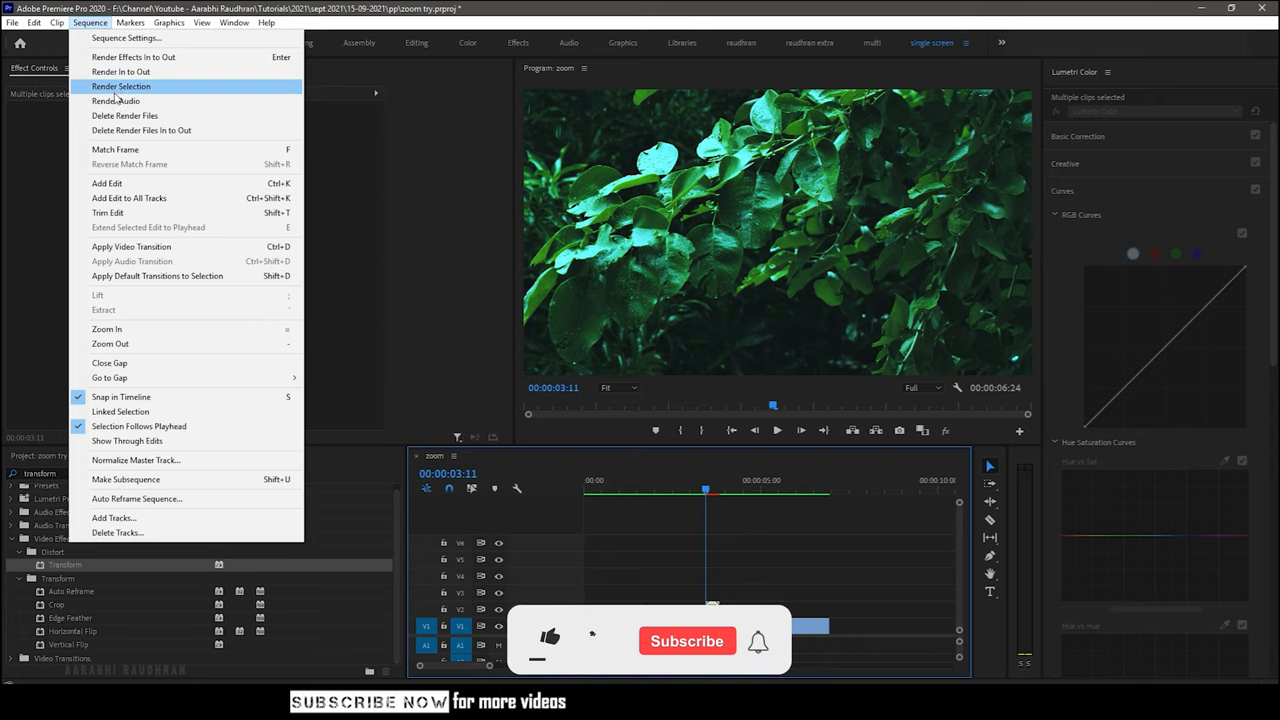
{"action": "left_click", "coordinate": [121, 86]}
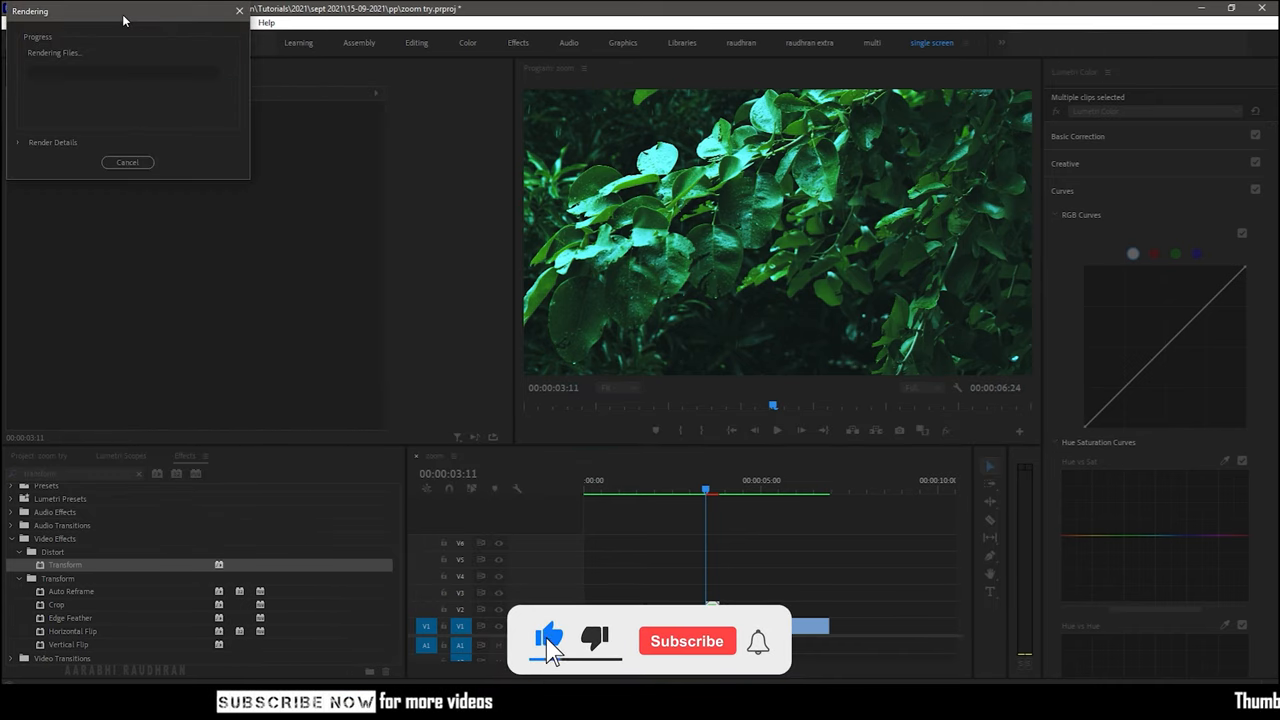